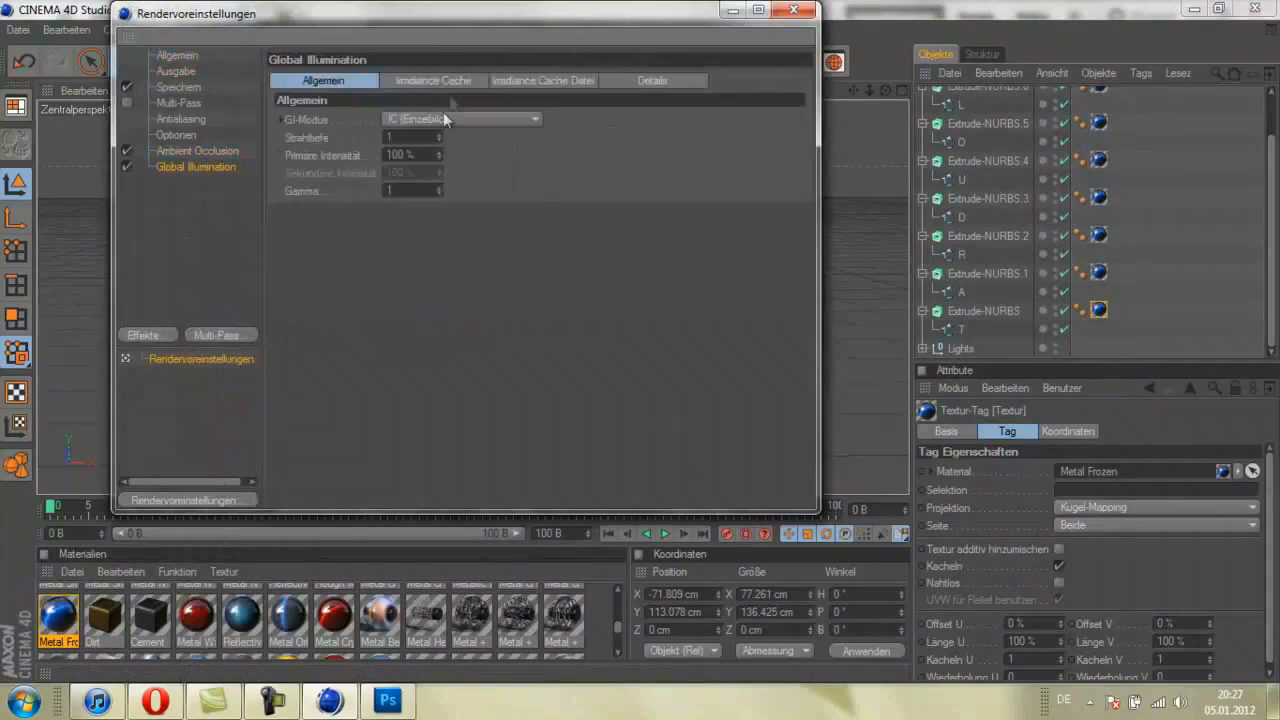
# Close the Render Settings window before applying the Radial Blue material.
pyautogui.click(808, 10)
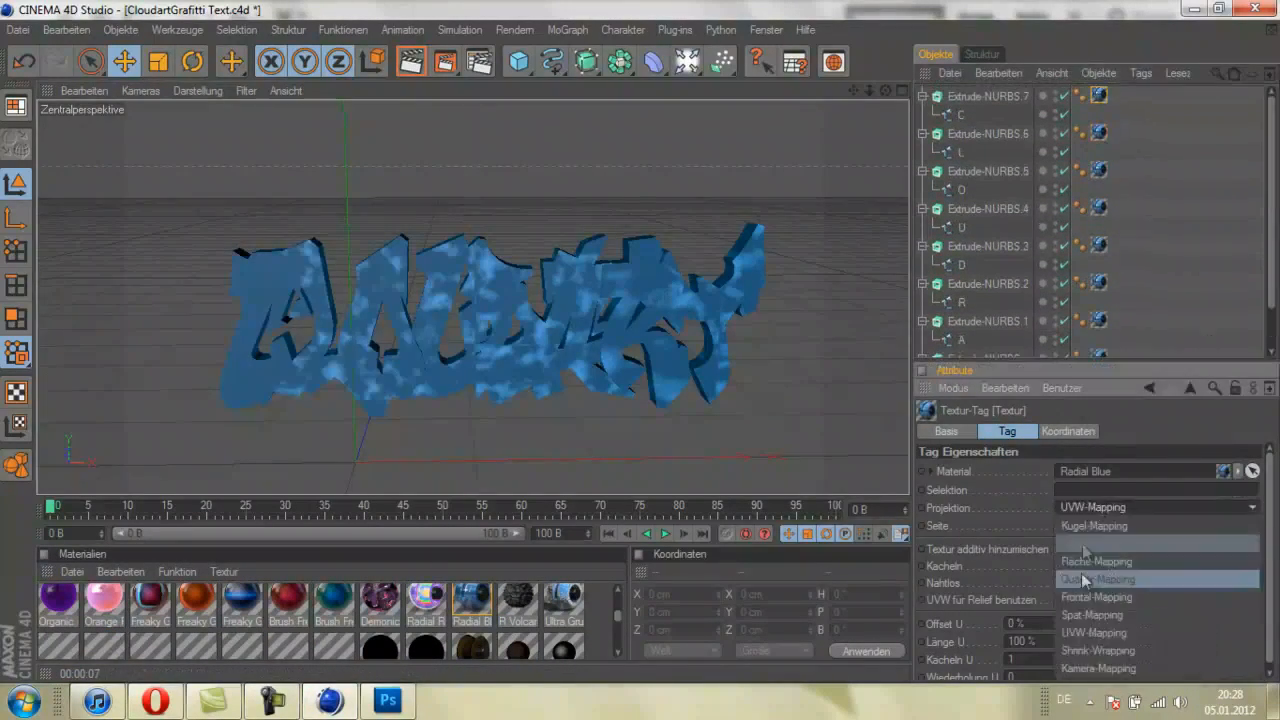
# Change the texture tag's projection type for the letters.
pyautogui.click(1099, 578)
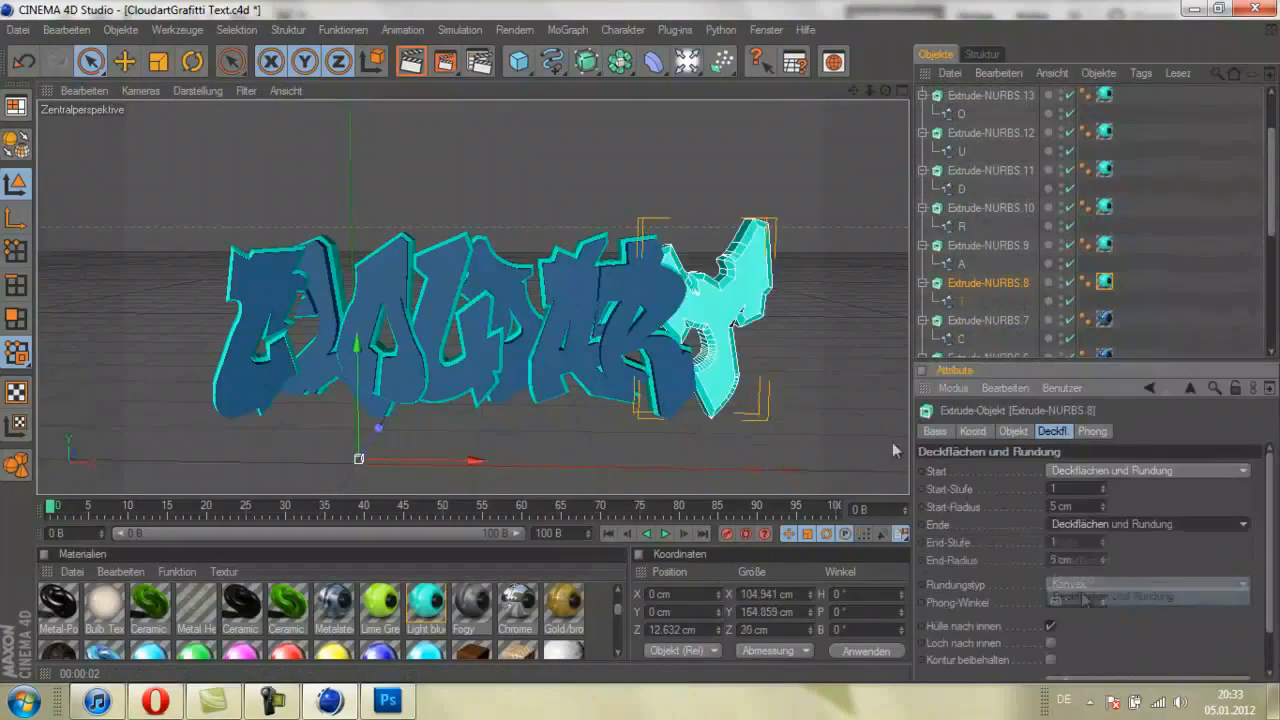
# Render the Cloudart graffiti text in Render View and select the working layer.
pyautogui.click(400, 62)
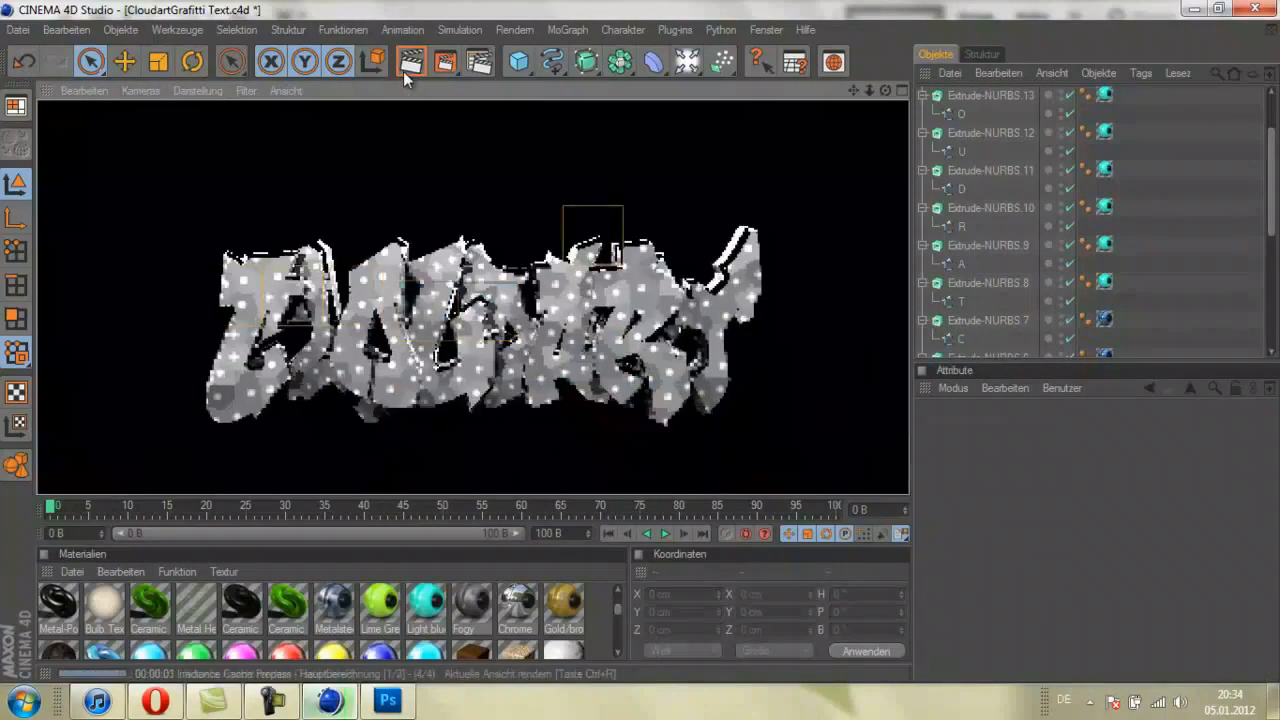
pyautogui.click(407, 64)
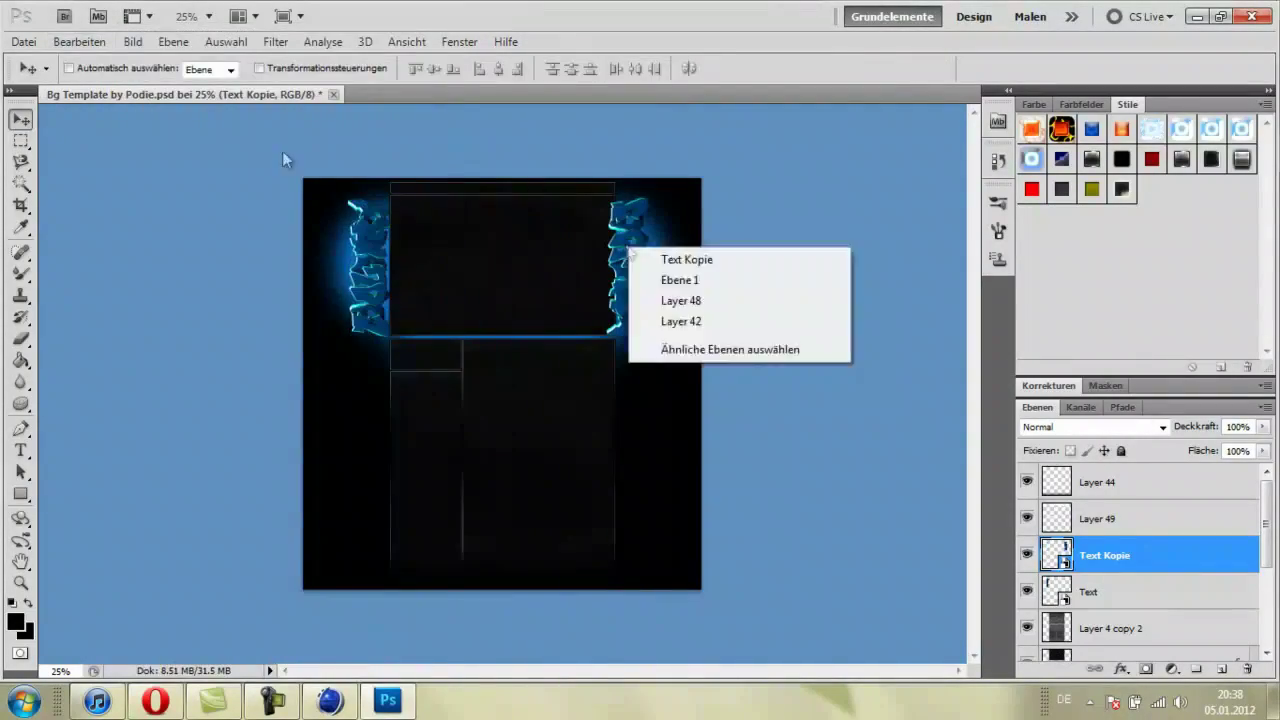
pyautogui.click(687, 259)
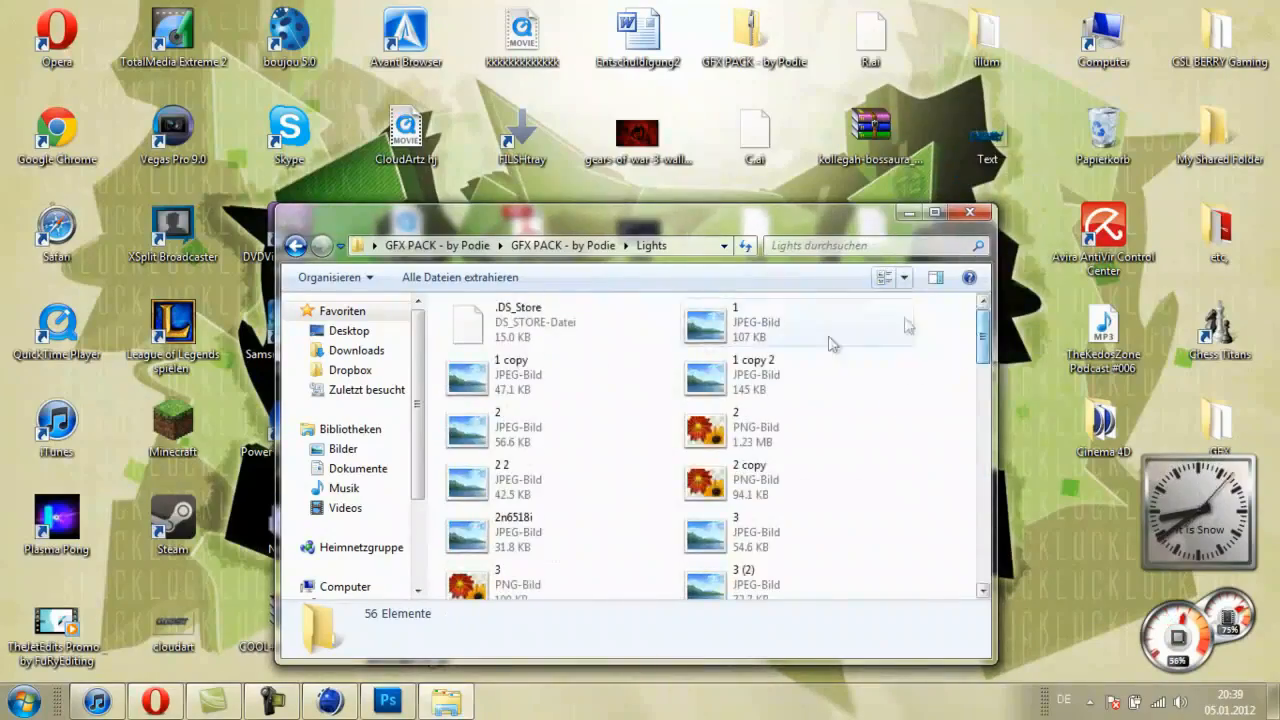
# Browse the graphics pack folders to pick a light image.
pyautogui.click(385, 702)
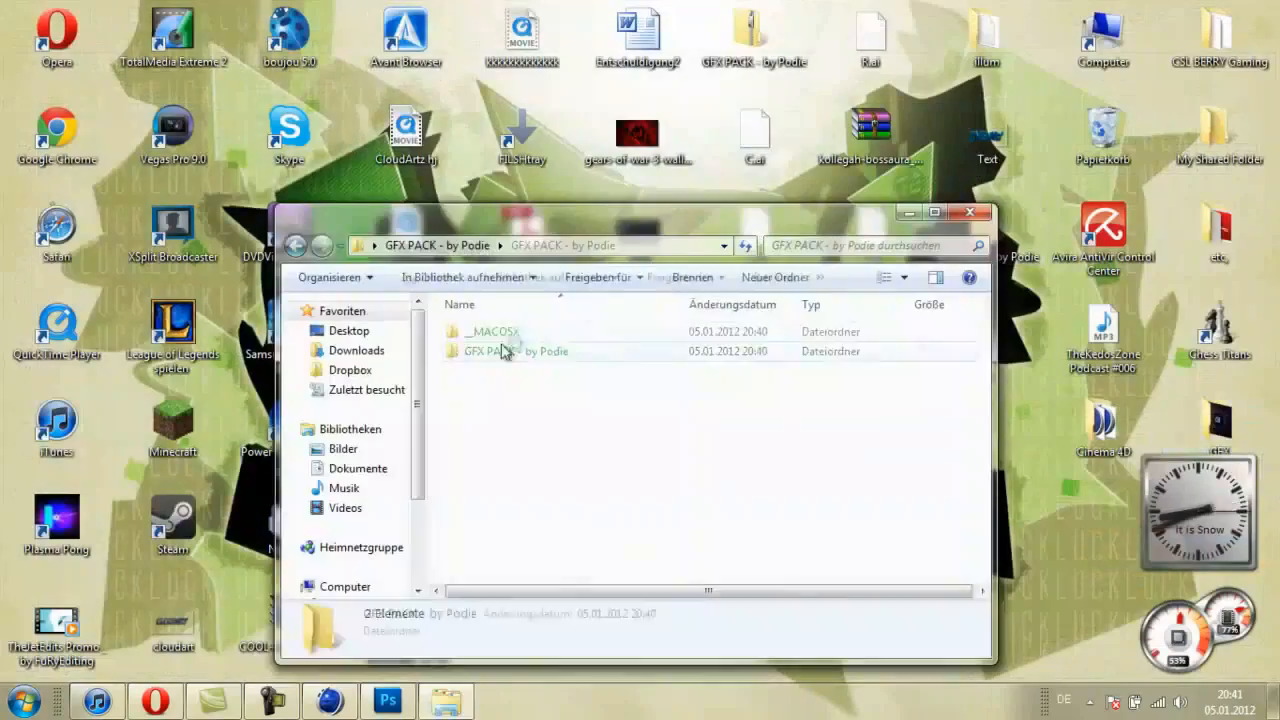
pyautogui.click(385, 701)
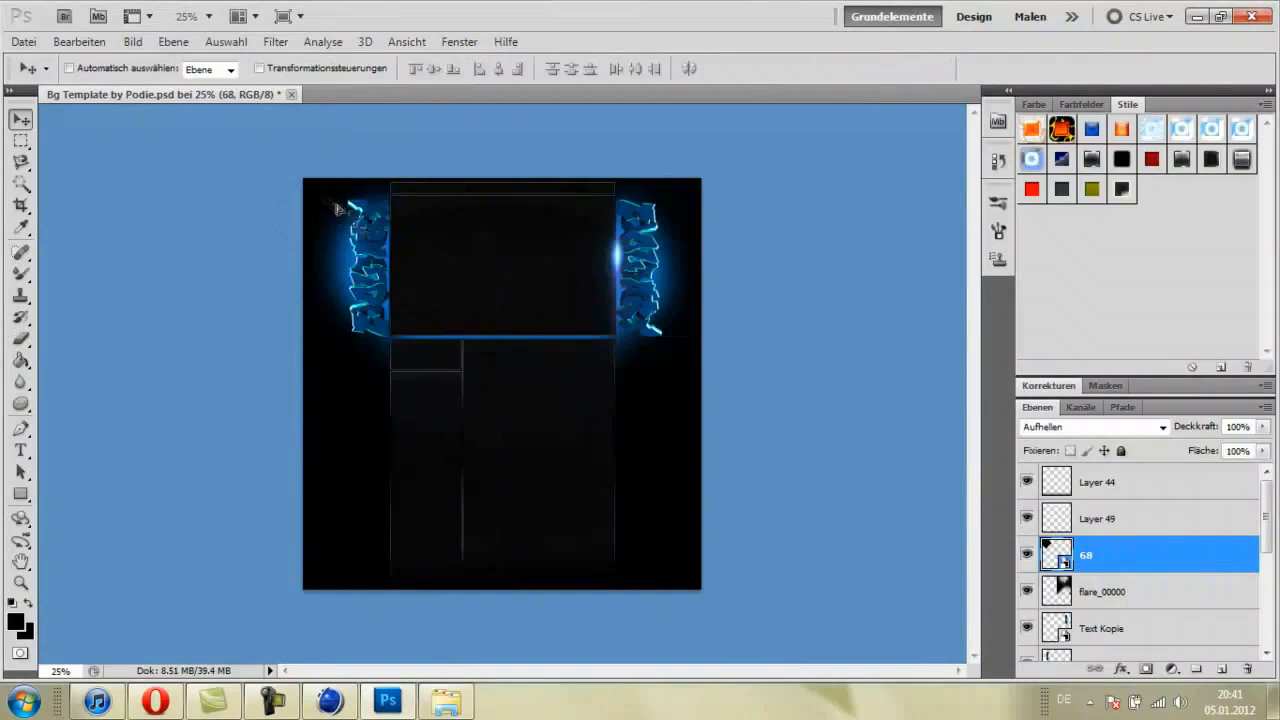
# Duplicate the blue stripe layer for accents under each graffiti column.
pyautogui.click(87, 55)
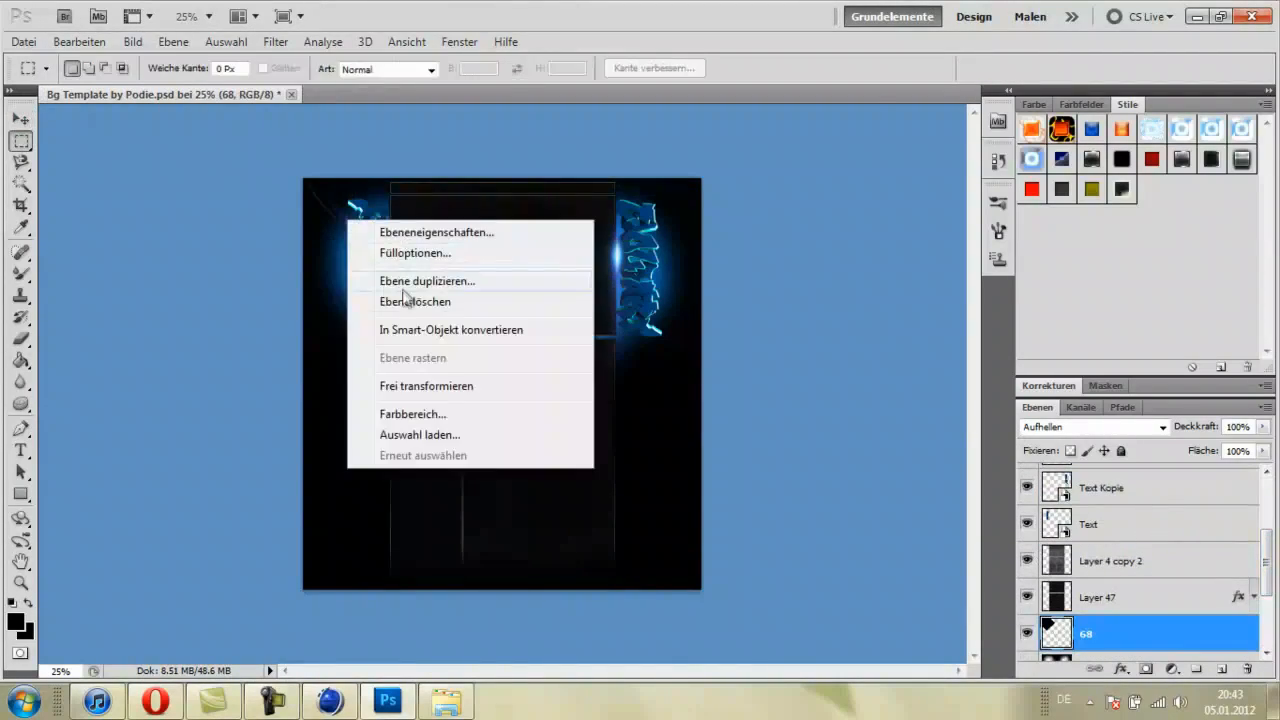
pyautogui.click(429, 281)
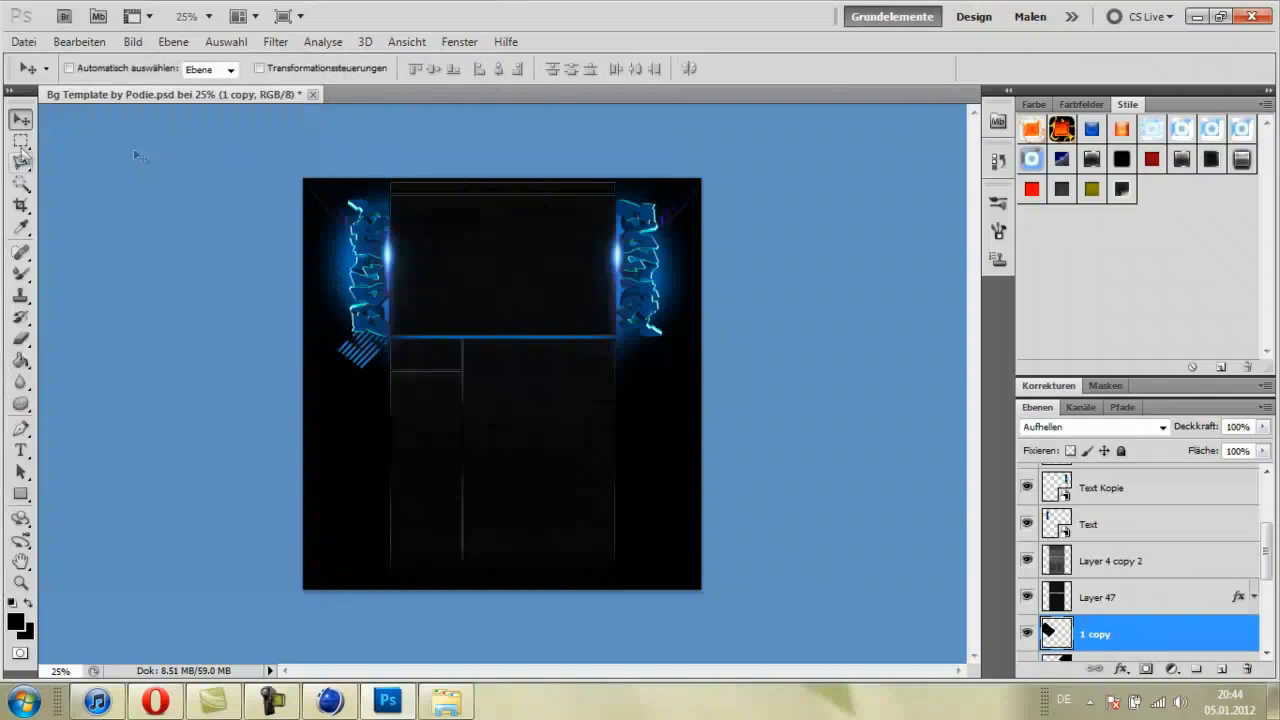
pyautogui.click(20, 273)
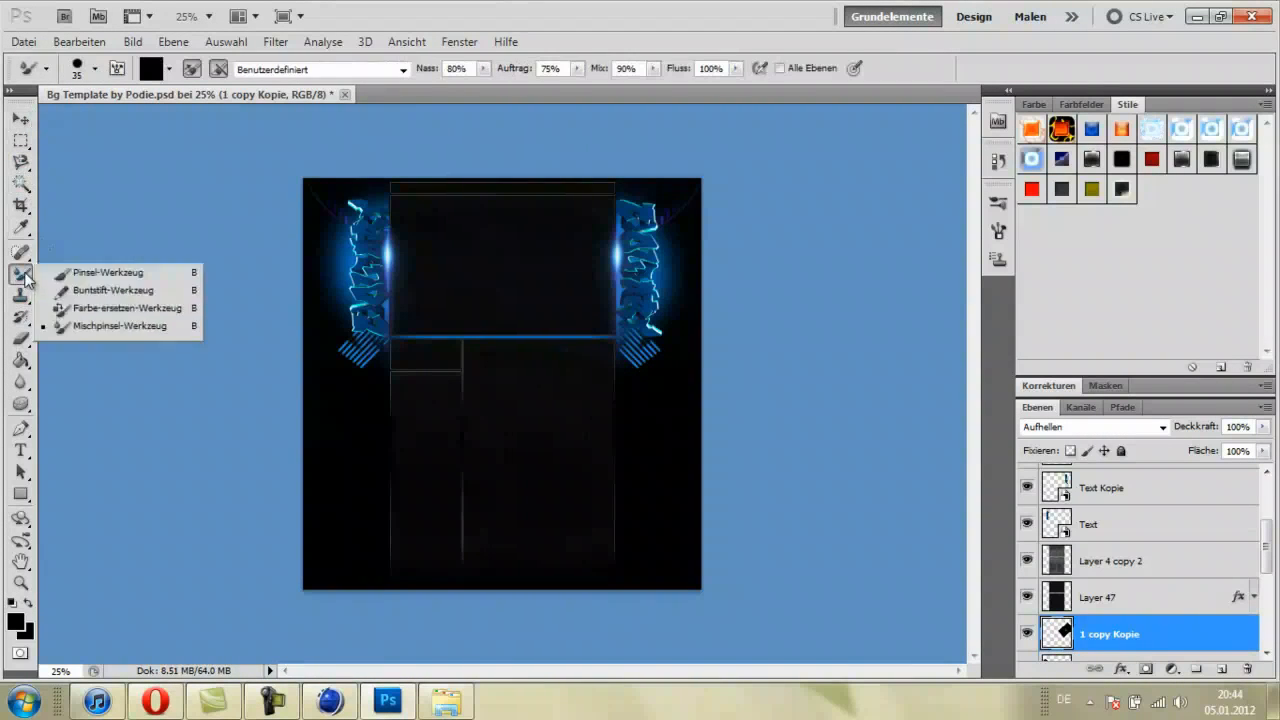
# Switch to the Mixer Brush, then open the caption's gradient overlay settings.
pyautogui.click(117, 327)
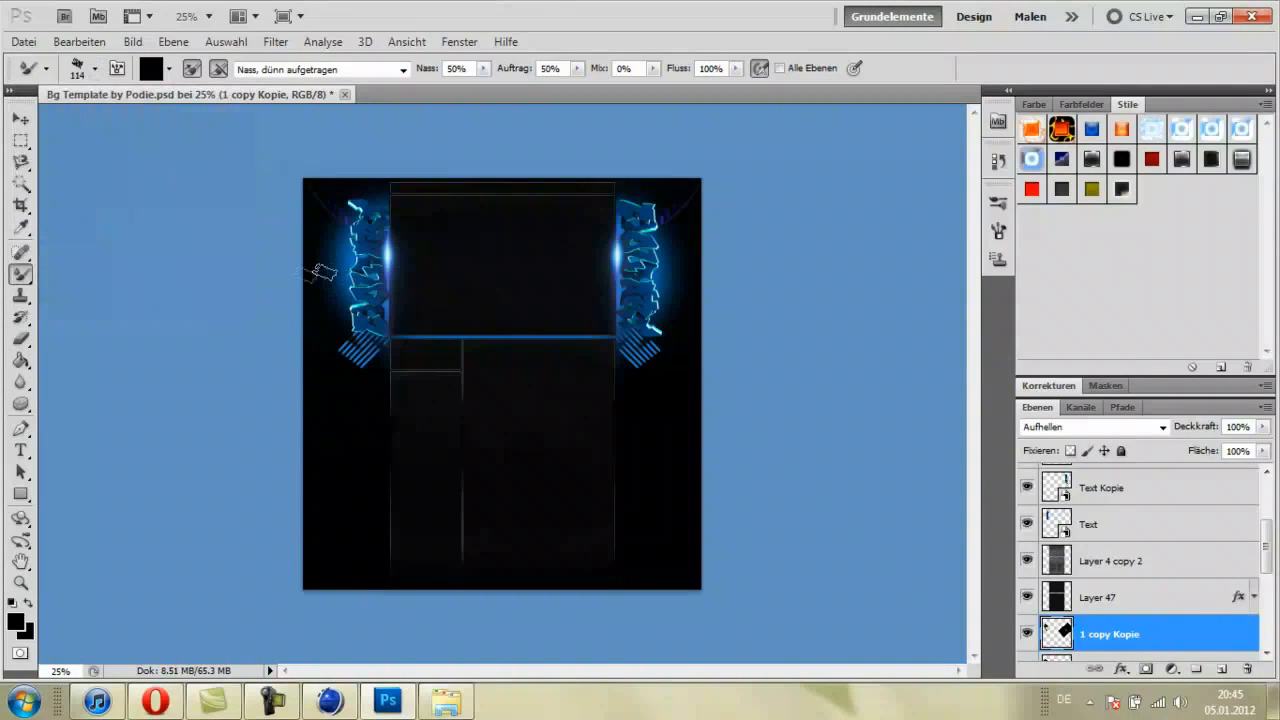
pyautogui.click(12, 119)
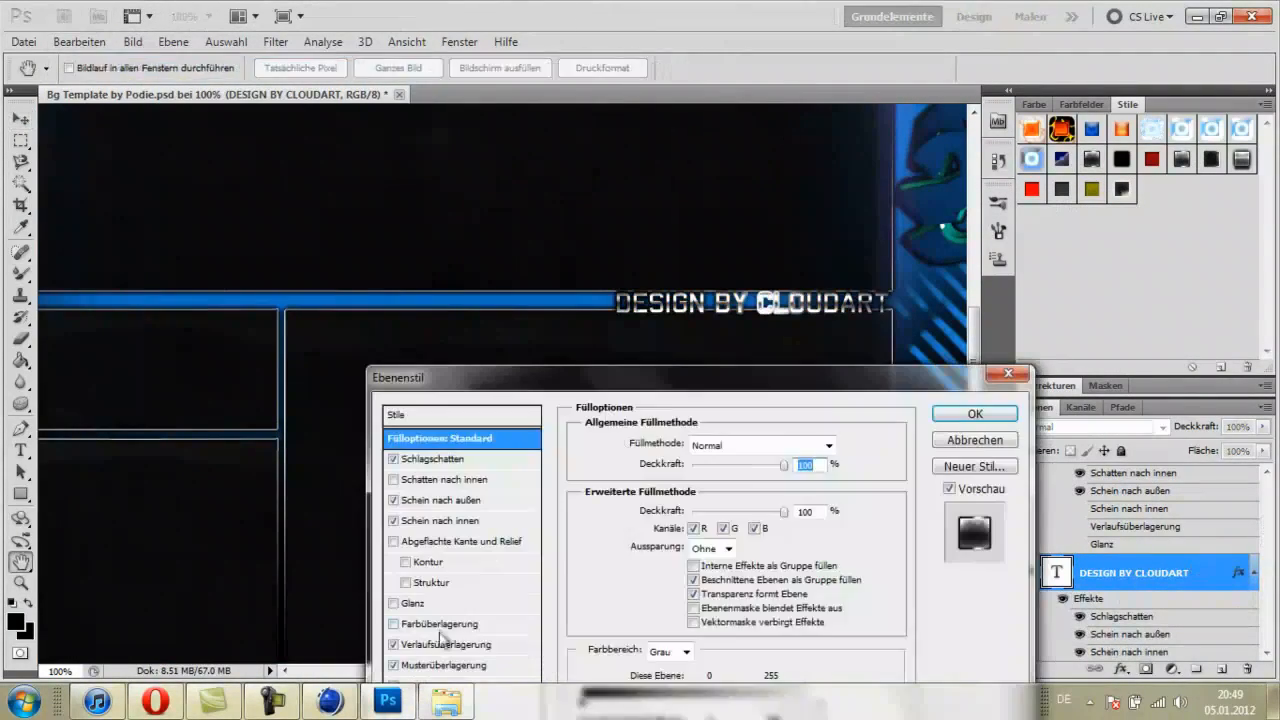
pyautogui.click(687, 484)
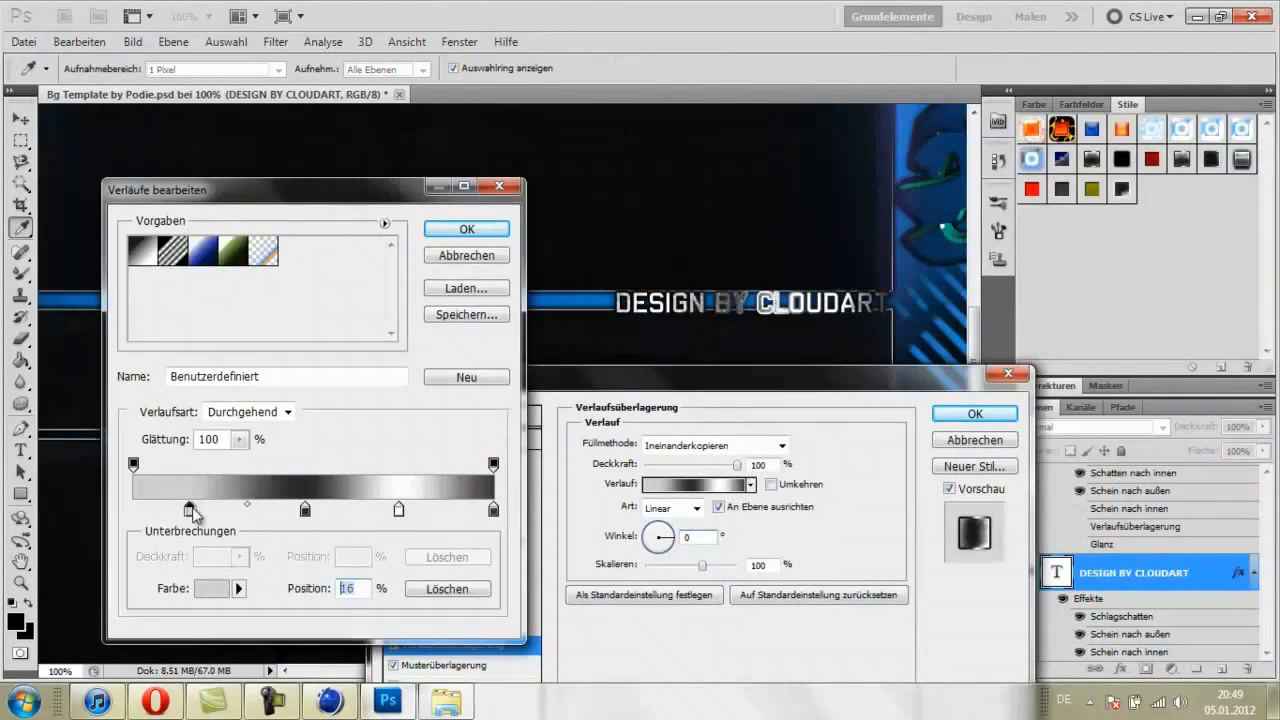